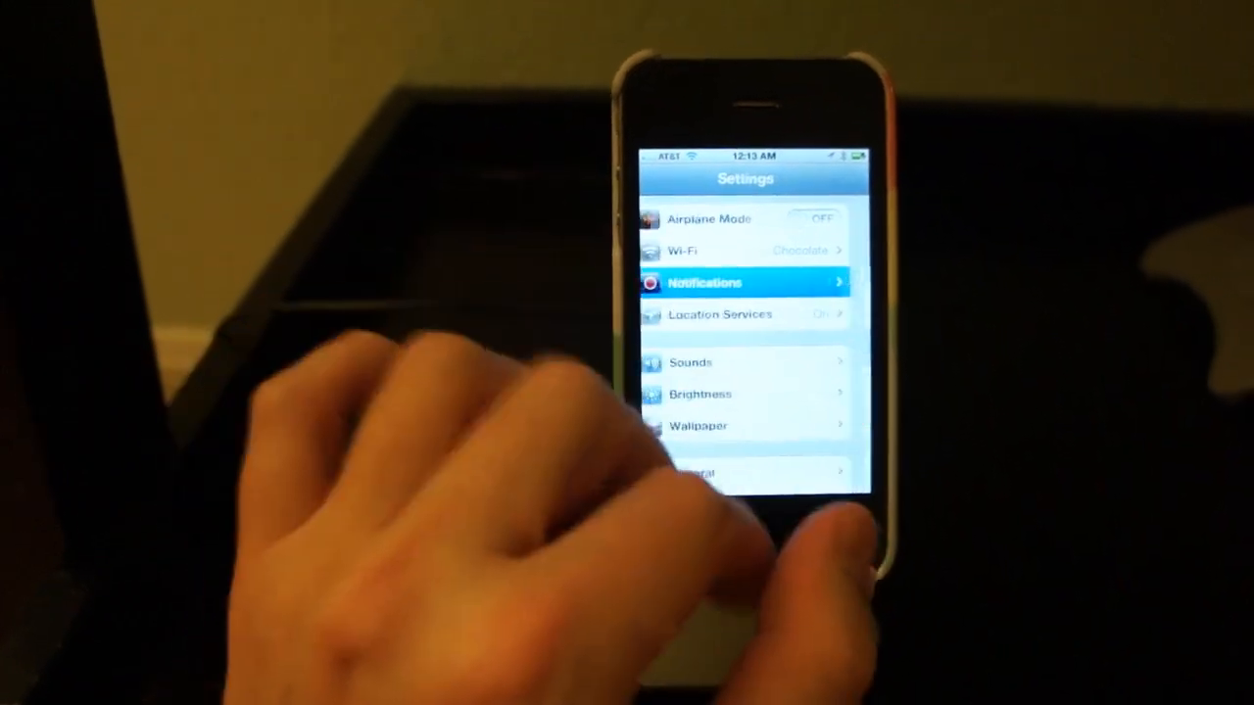
Show the Notifications settings with Sort Apps options and the Notification Center app list
left_click(744, 282)
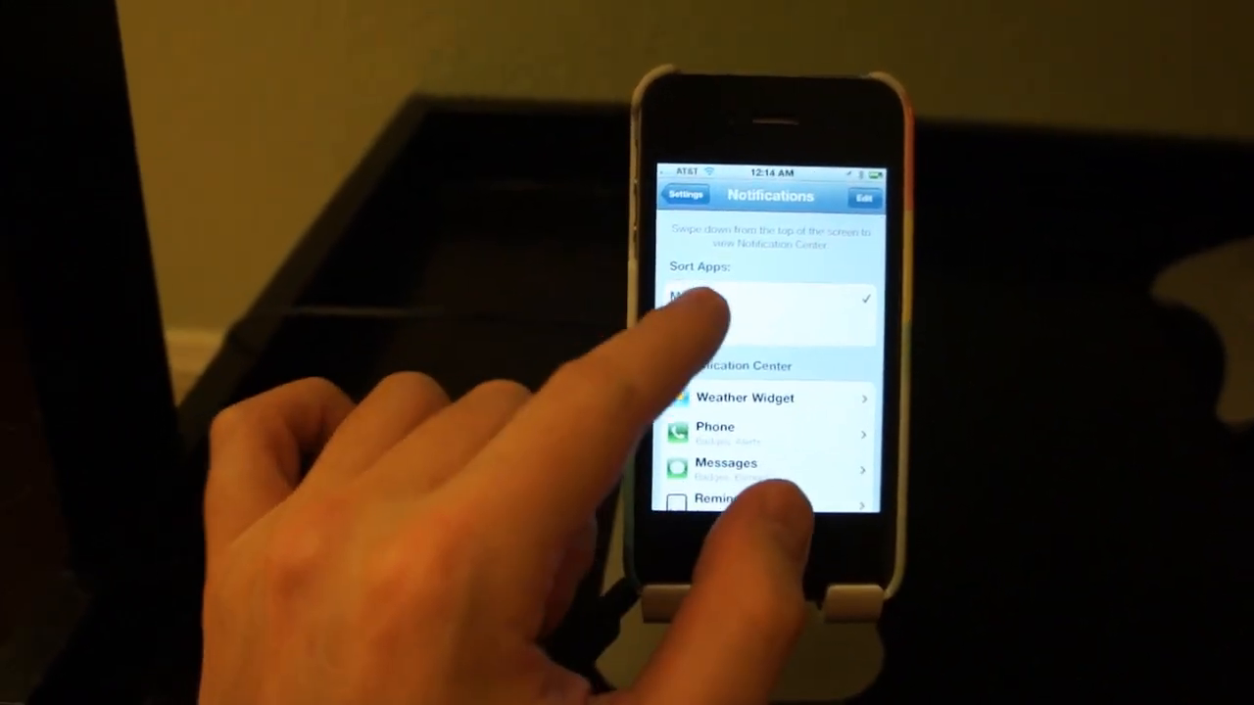